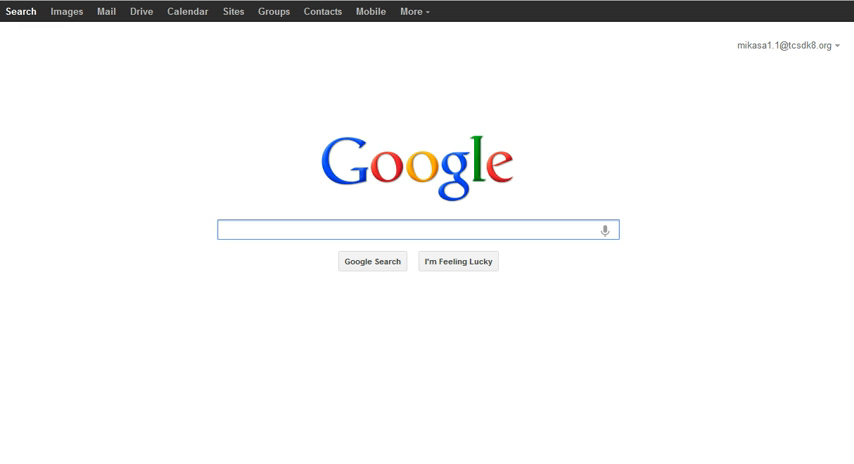
mouse_move(478, 328)
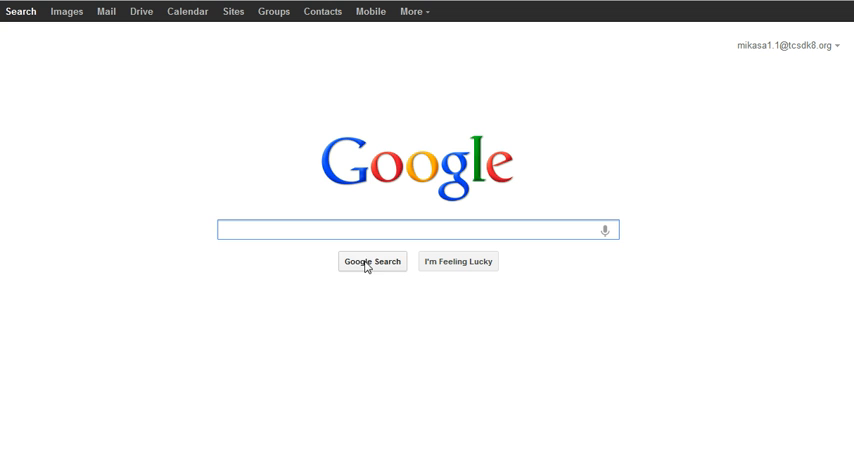
mouse_move(141, 11)
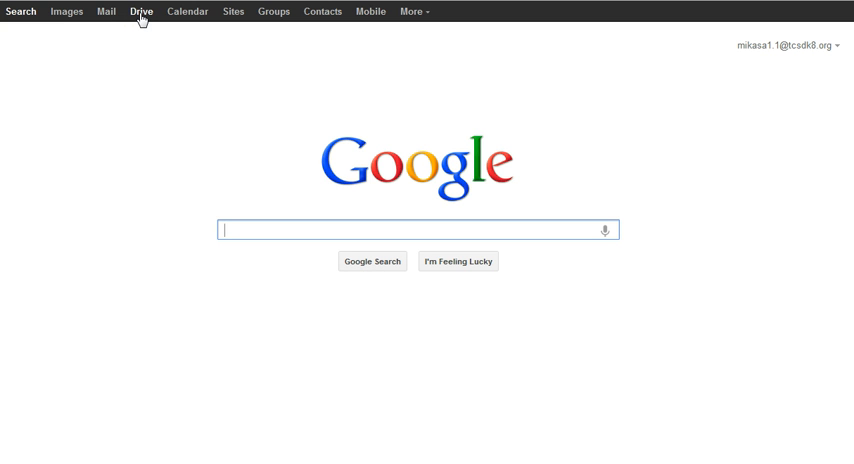
- Open Google Drive from the Google Search navigation bar to see your files
click(141, 11)
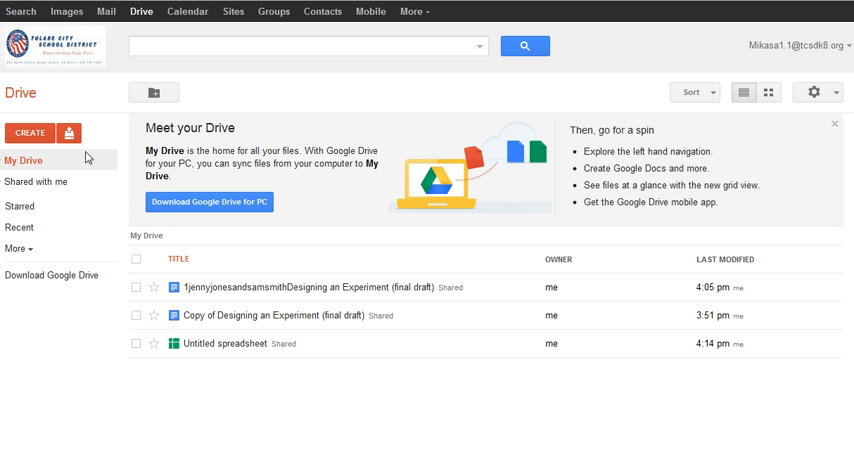
- Scroll to the sample graph in 'Designing an Experiment', then create a blank spreadsheet
click(137, 315)
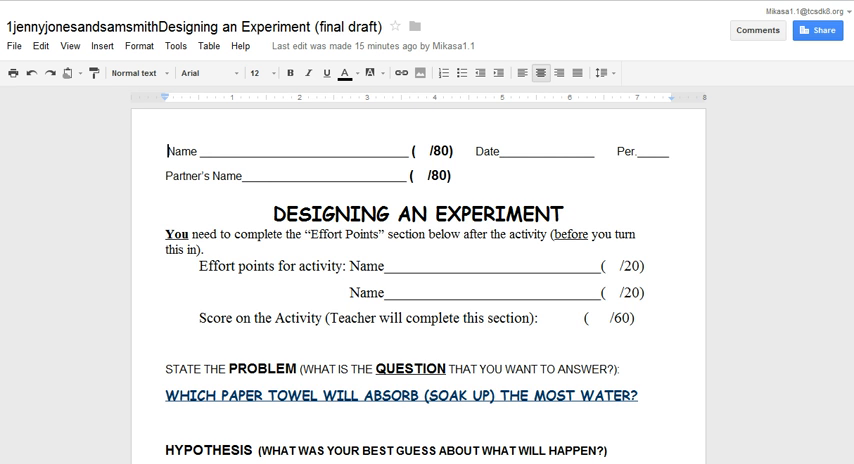
scroll(down, 3)
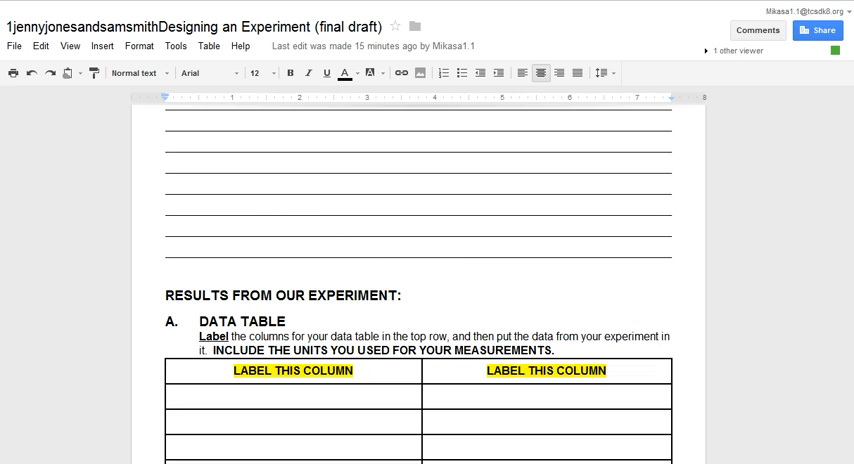
scroll(down, 3)
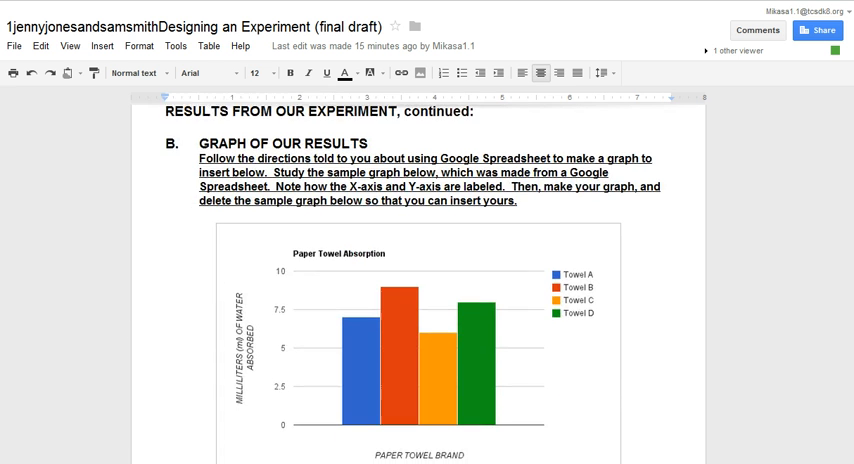
scroll(down, 3)
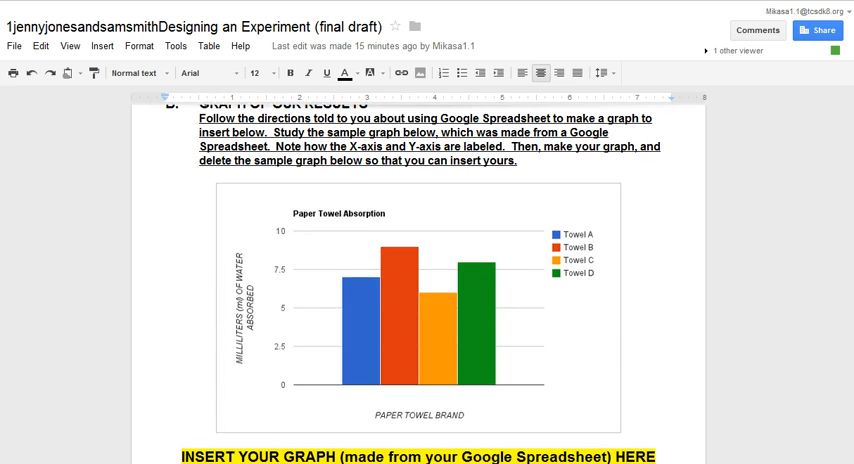
scroll(down, 3)
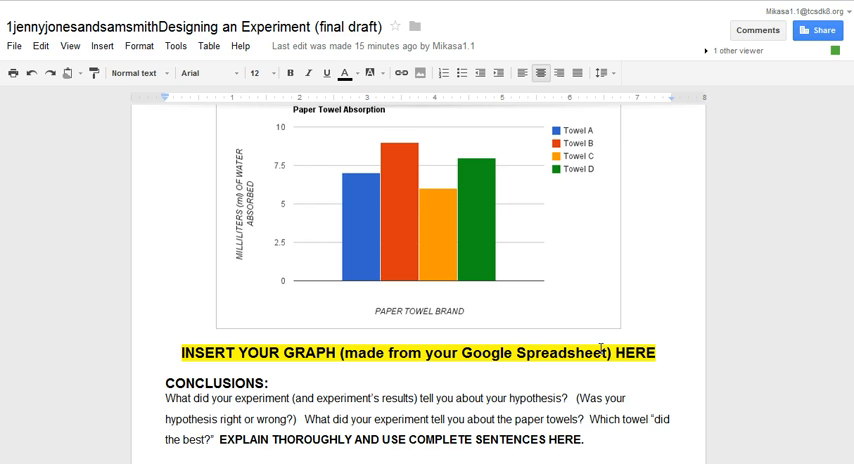
mouse_move(68, 181)
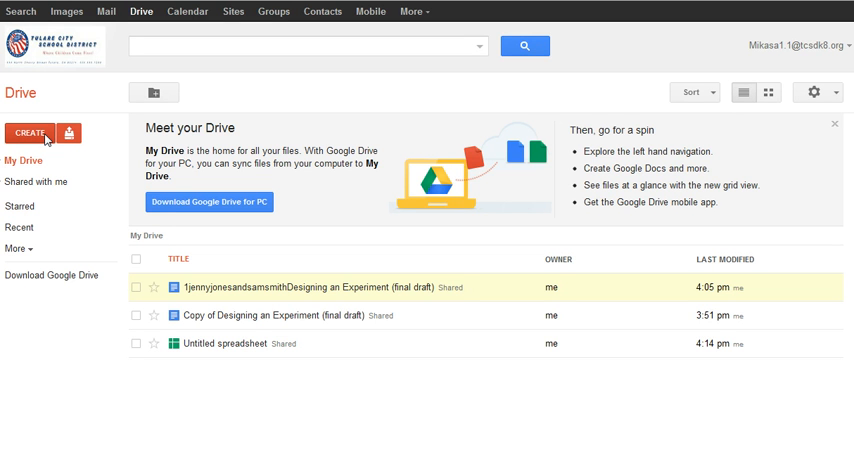
click(30, 132)
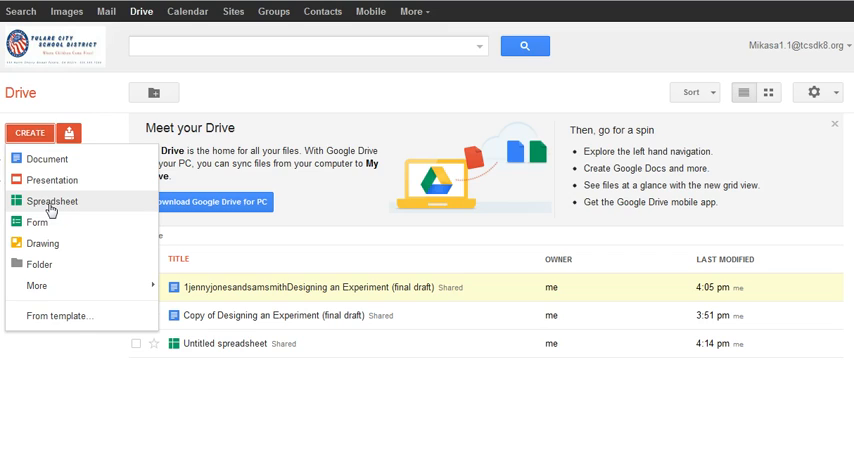
click(52, 201)
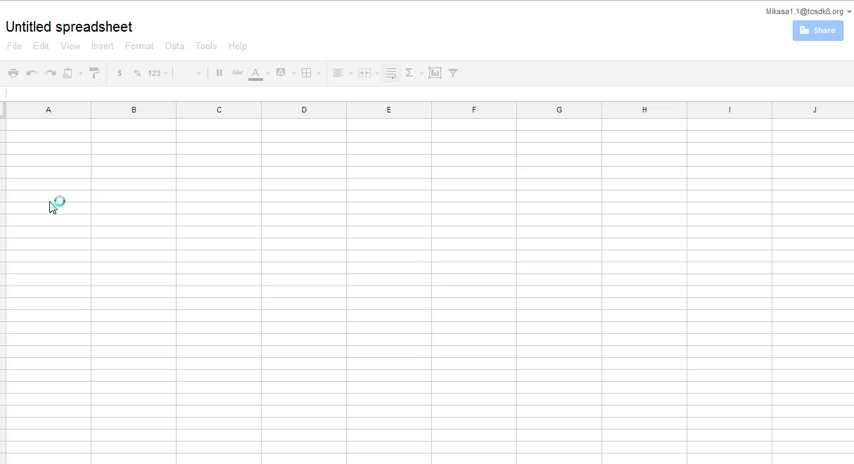
- Select cell A1 to begin entering the Towel A–D data
click(47, 127)
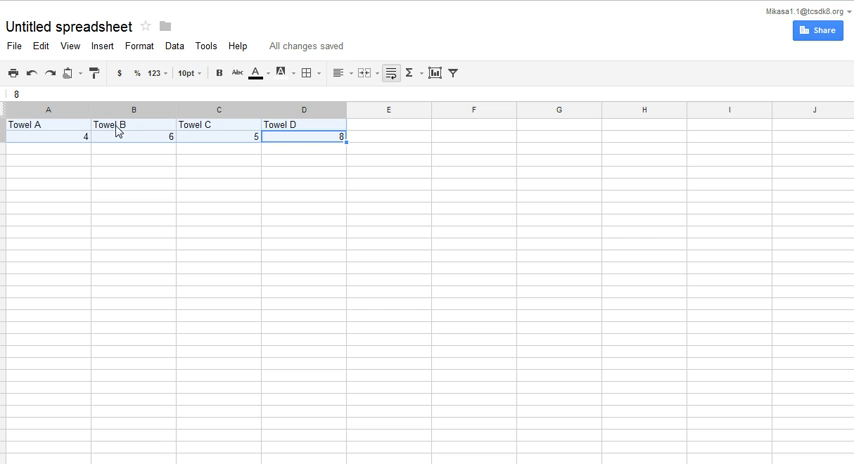
mouse_move(249, 130)
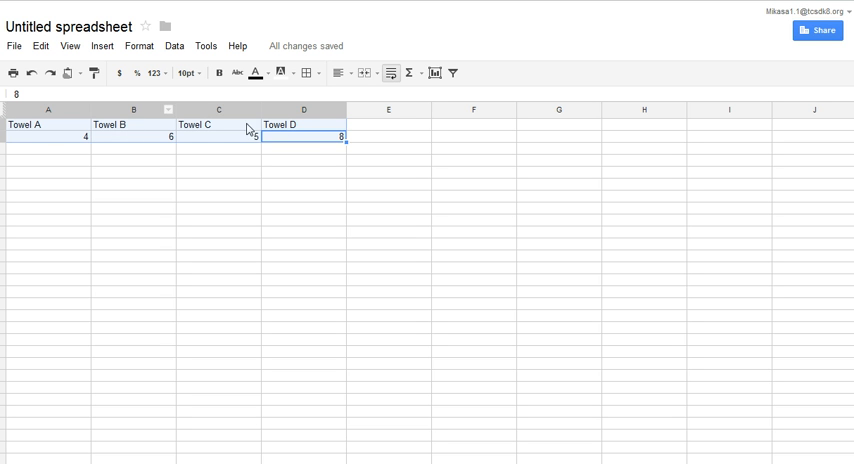
mouse_move(40, 137)
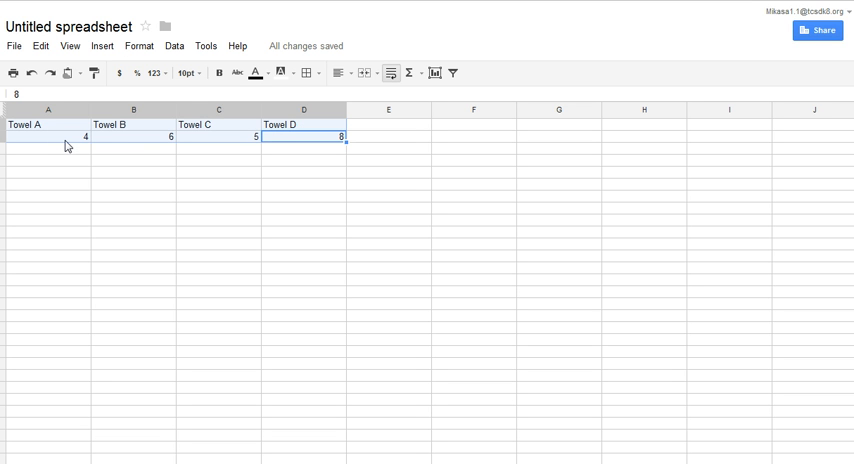
mouse_move(207, 140)
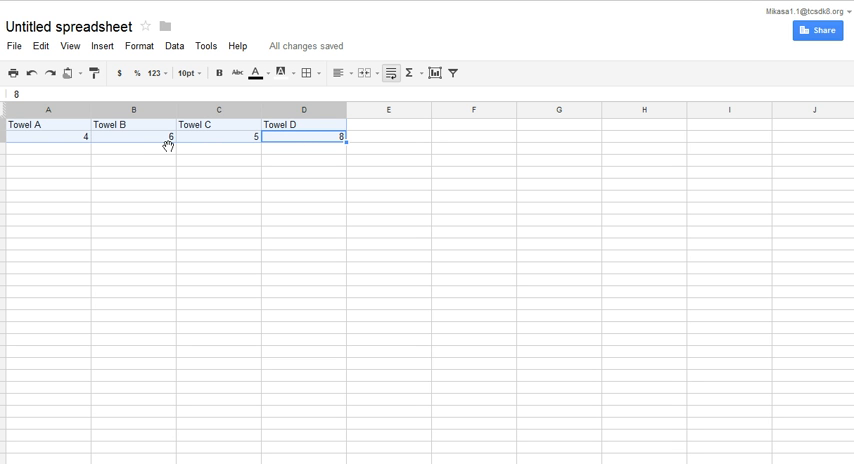
mouse_move(141, 143)
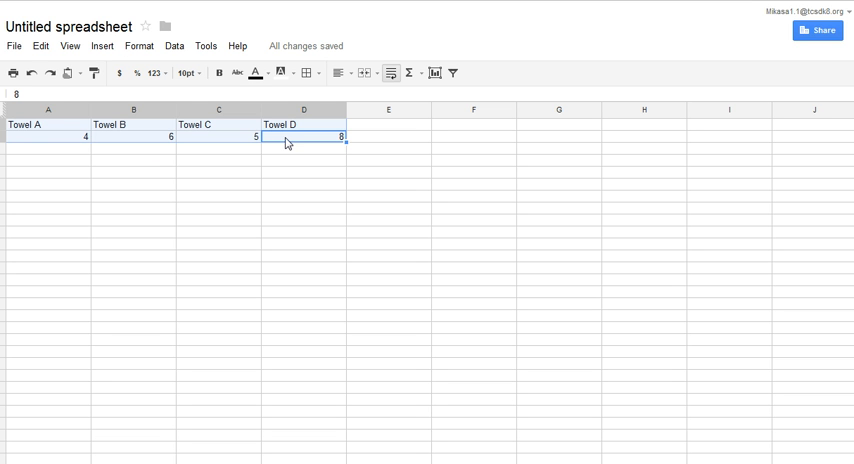
mouse_move(322, 155)
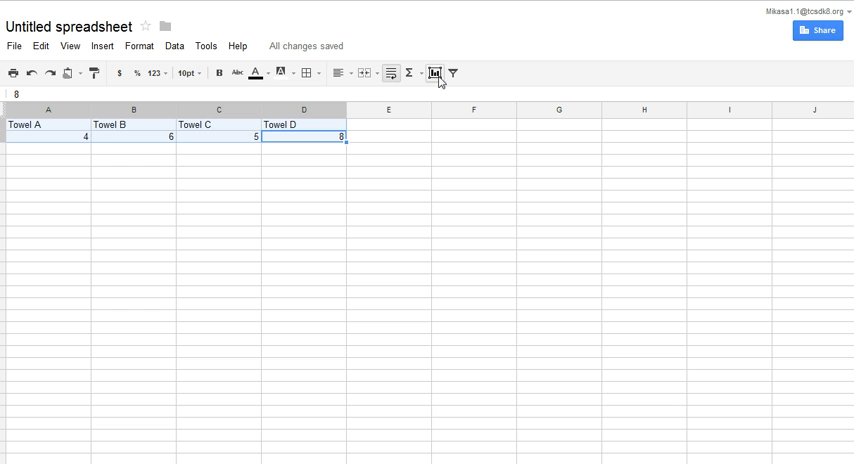
mouse_move(435, 72)
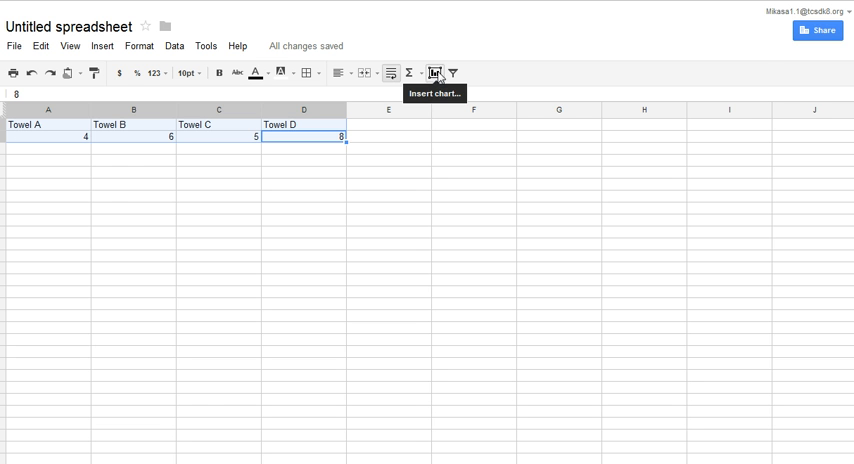
- Insert a chart from Sheet1!A1:D2 and choose the recommended column chart
click(434, 72)
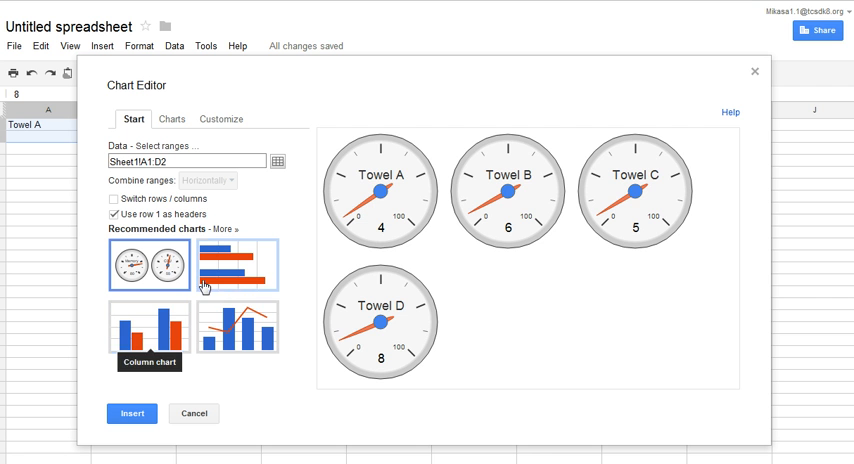
click(143, 328)
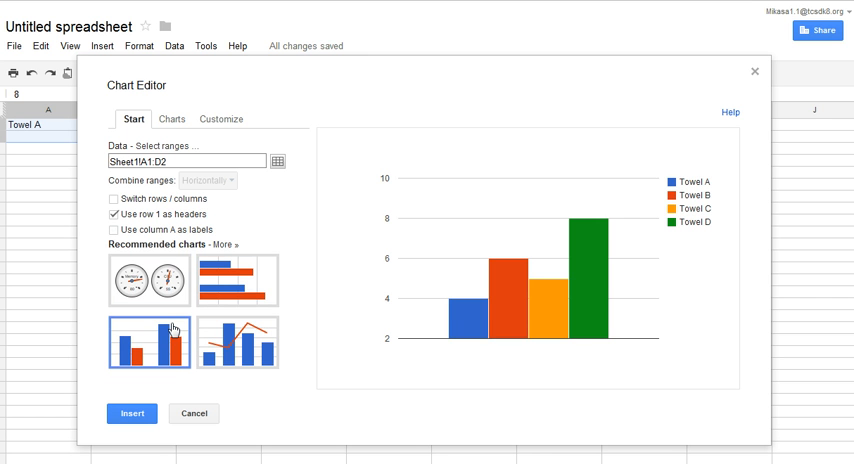
mouse_move(532, 410)
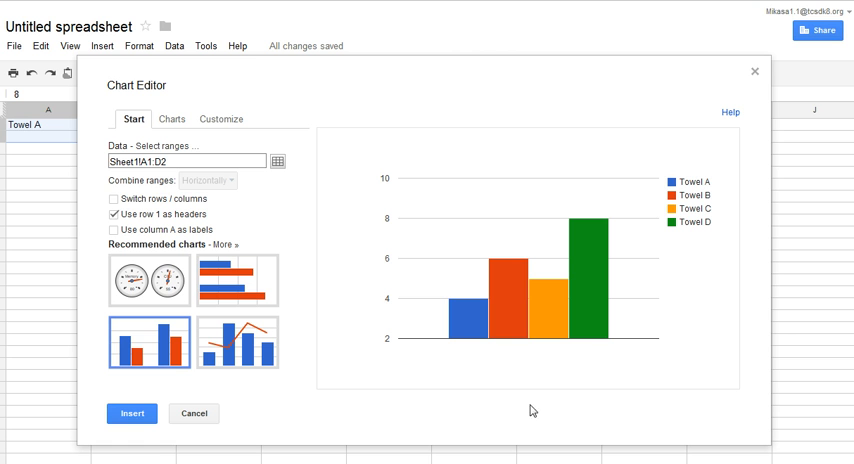
mouse_move(296, 240)
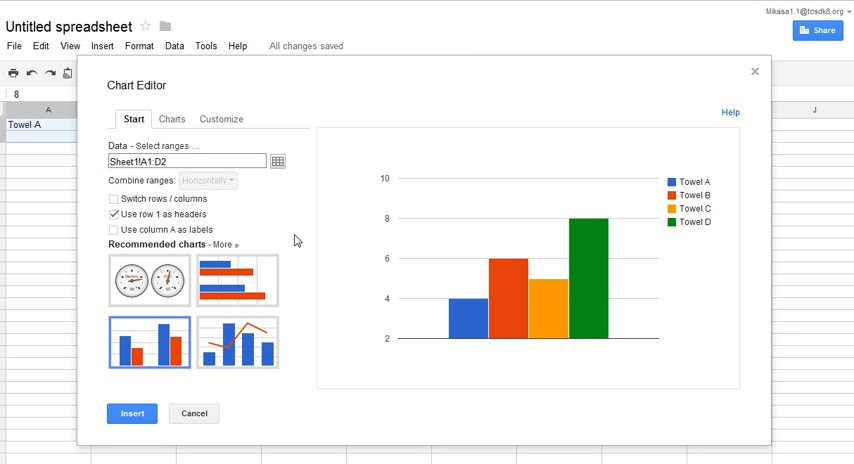
mouse_move(260, 156)
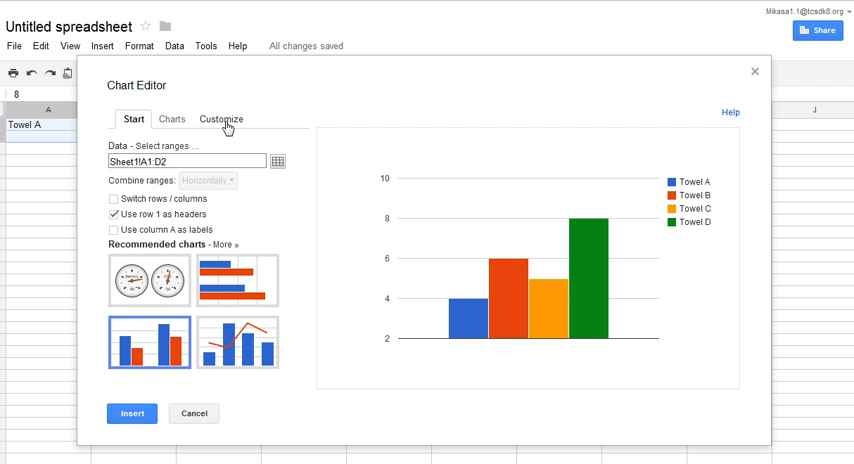
- Set the chart title to PAPER TOWEL ABSORPTION in the Customize tab
click(220, 119)
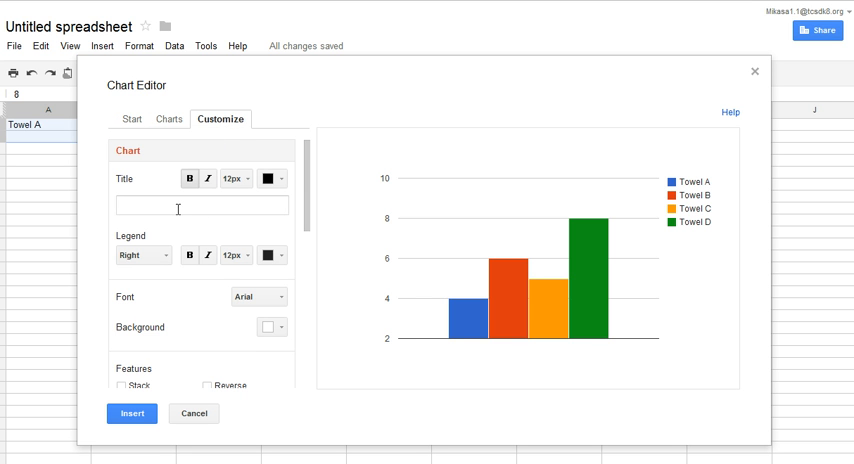
text(PAPER TOWEL AB)
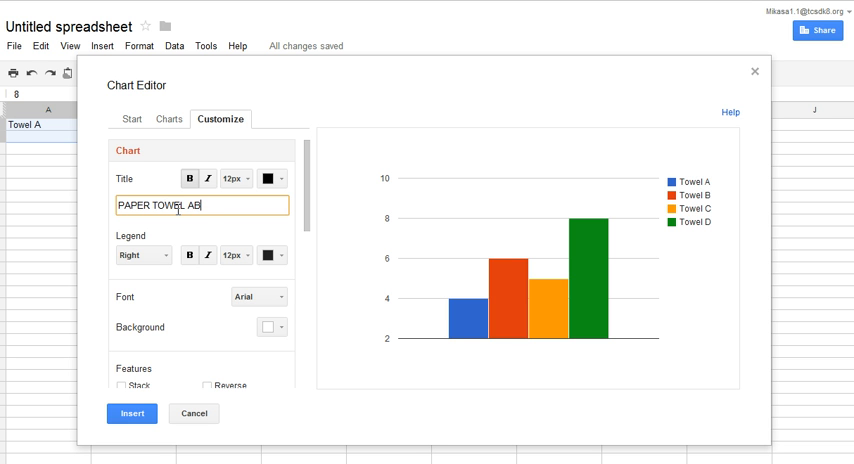
text(SORPTION)
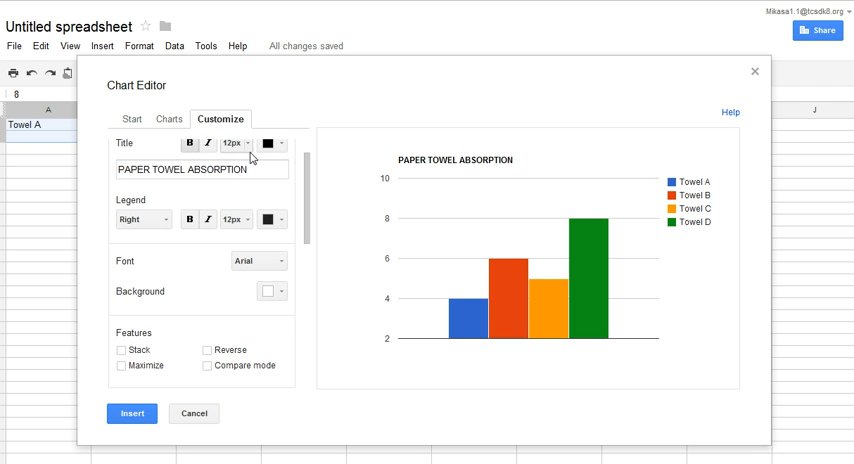
- Give the horizontal axis the title PAPER TOWEL BRAND
scroll(down, 3)
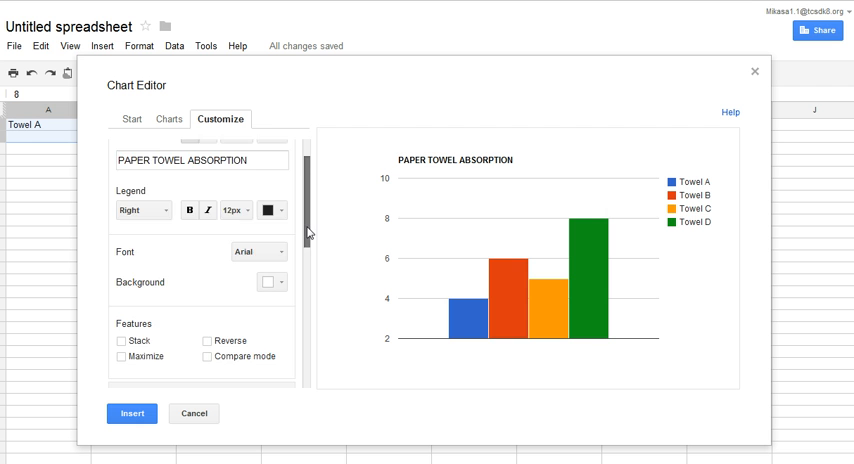
scroll(down, 3)
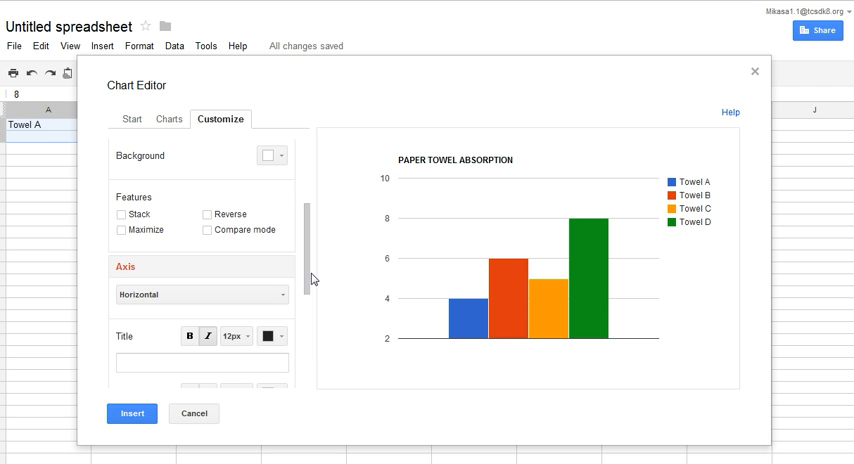
click(200, 364)
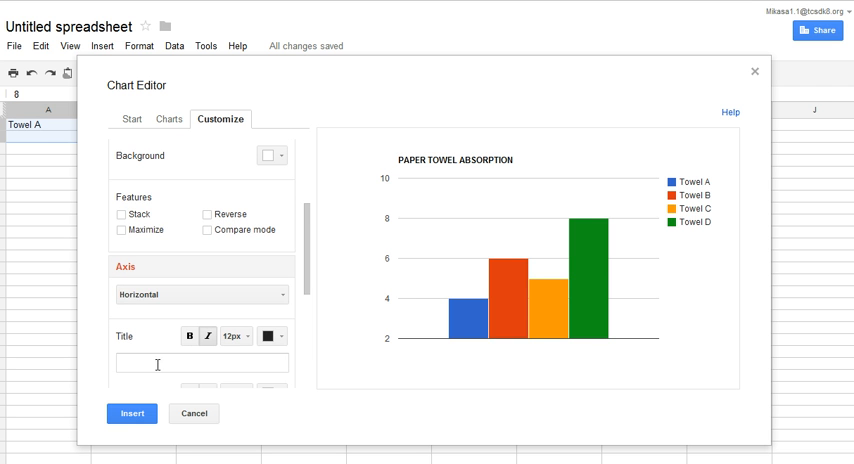
mouse_move(516, 366)
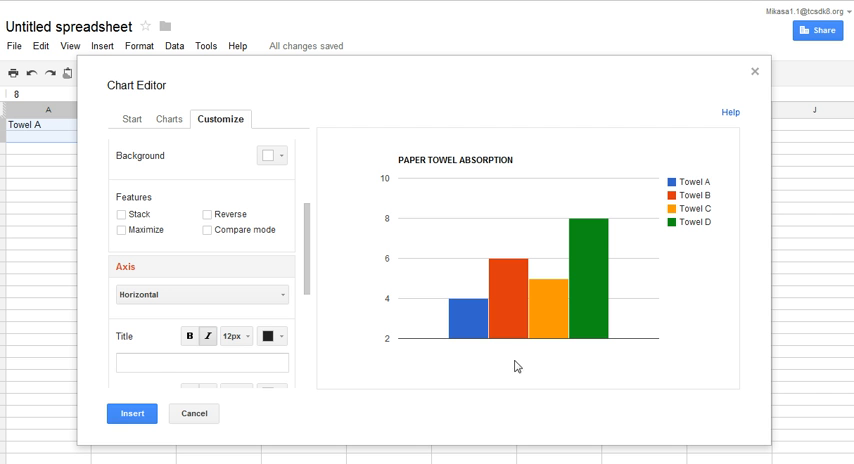
click(202, 363)
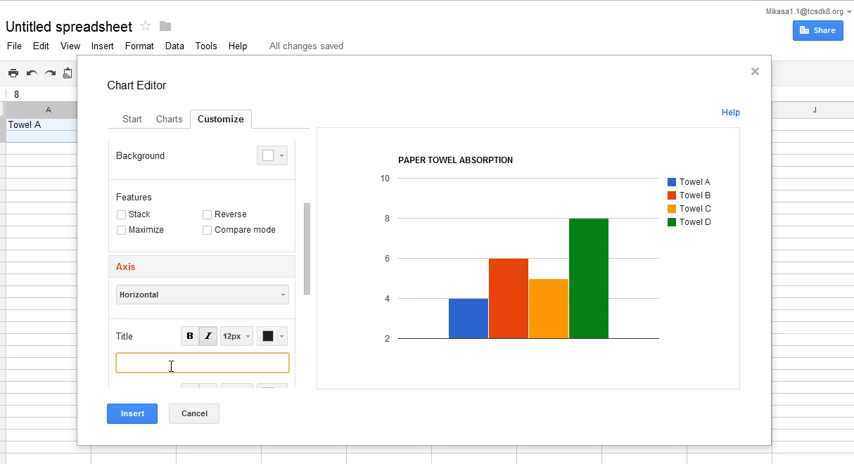
text(PAPER TOWEL)
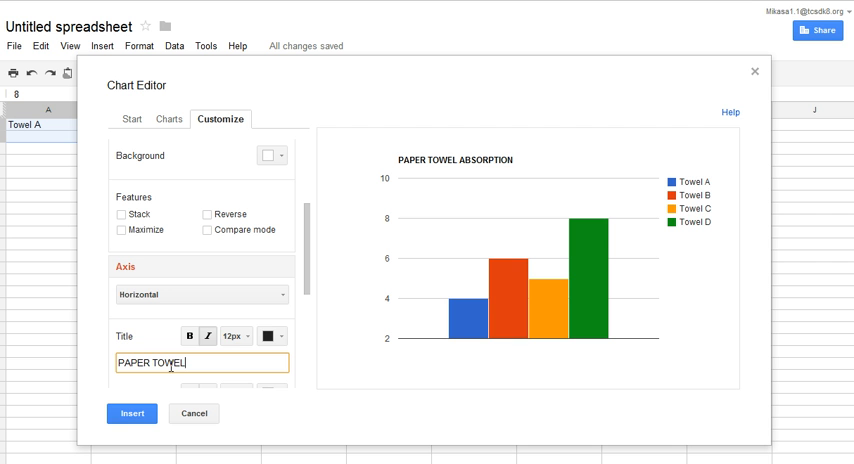
text(BRAND)
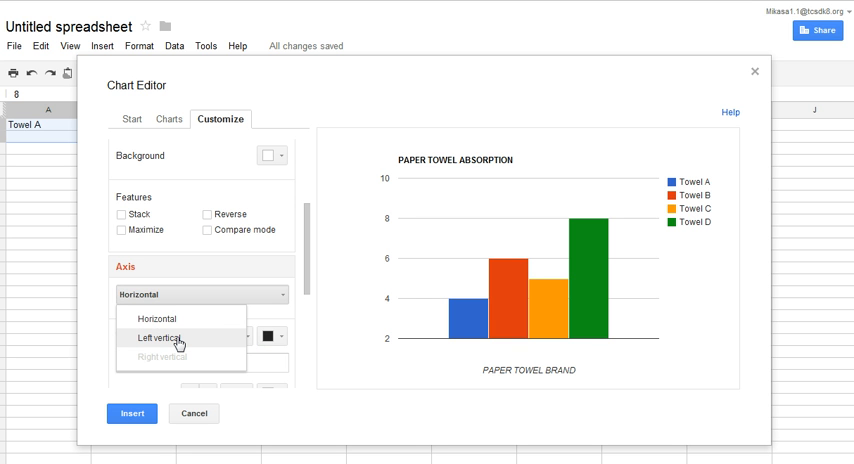
- Title the left vertical axis MILLILITERS (ml) OF WATER ABSORBED
click(157, 336)
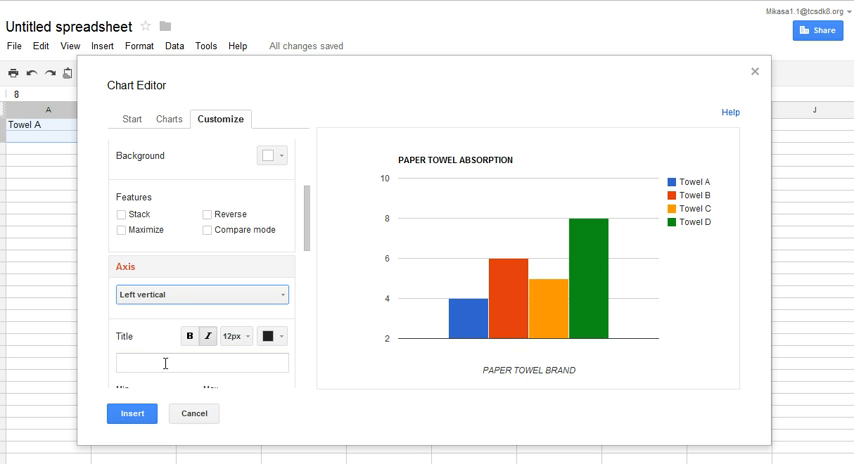
click(200, 362)
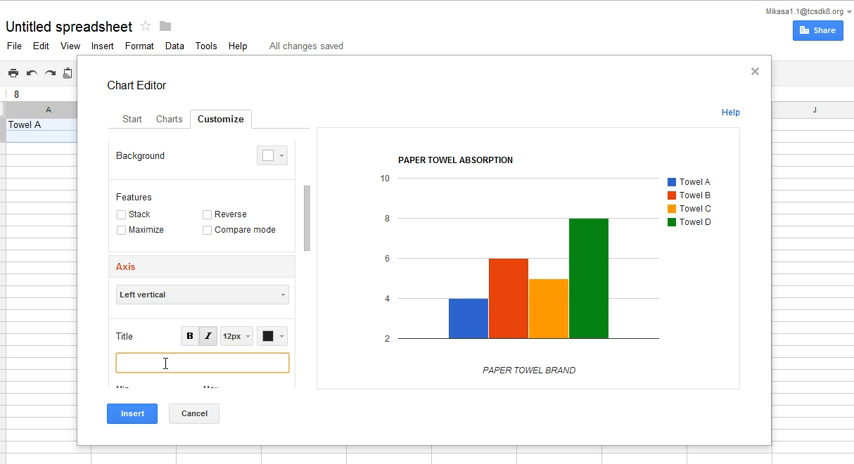
text(MILLILI)
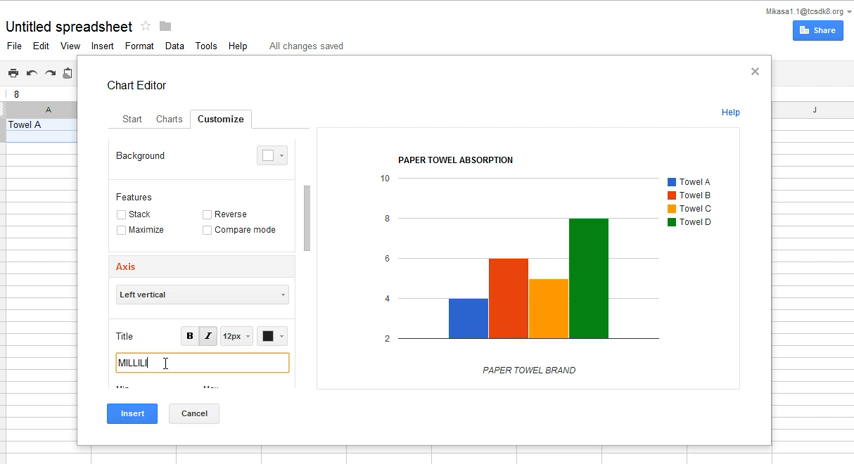
text(TERS (ml) OF)
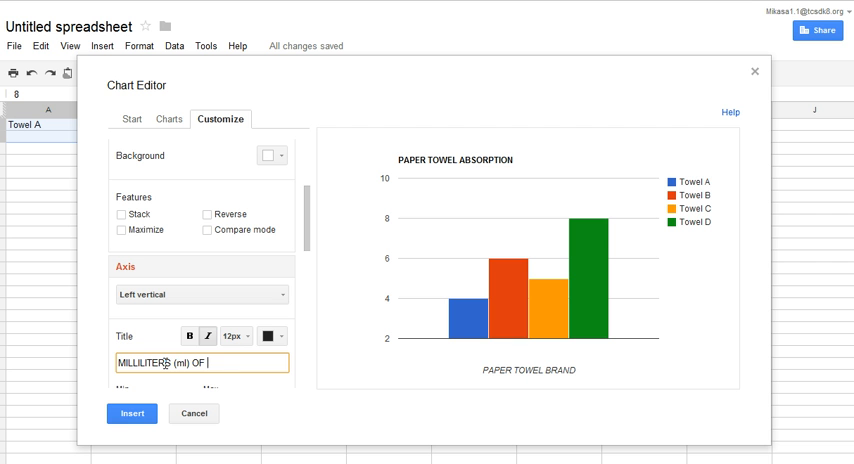
text(WATER ABSOR)
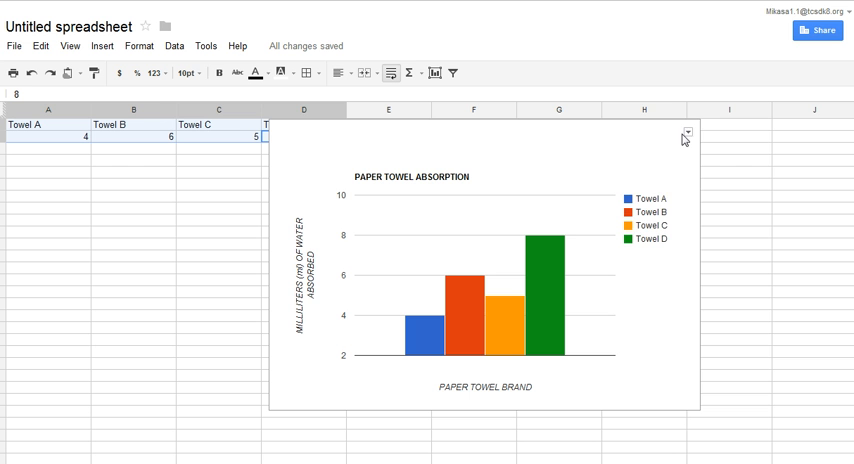
- Copy the Paper Towel Absorption chart using its menu's Copy chart option
click(687, 137)
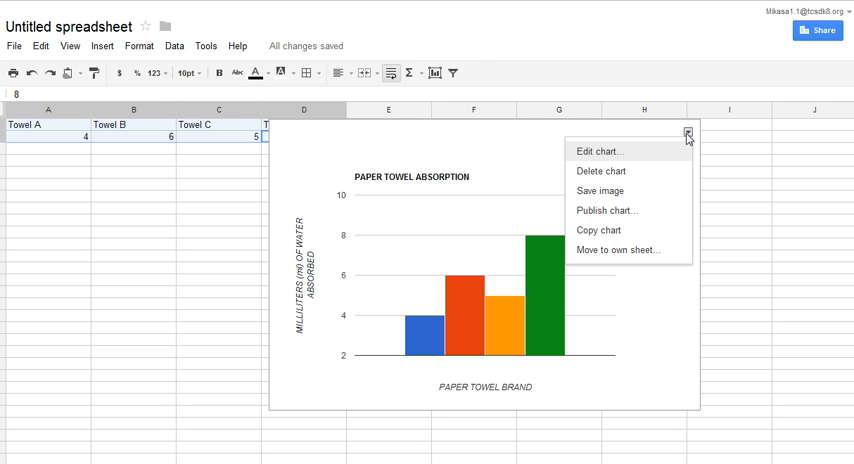
click(597, 230)
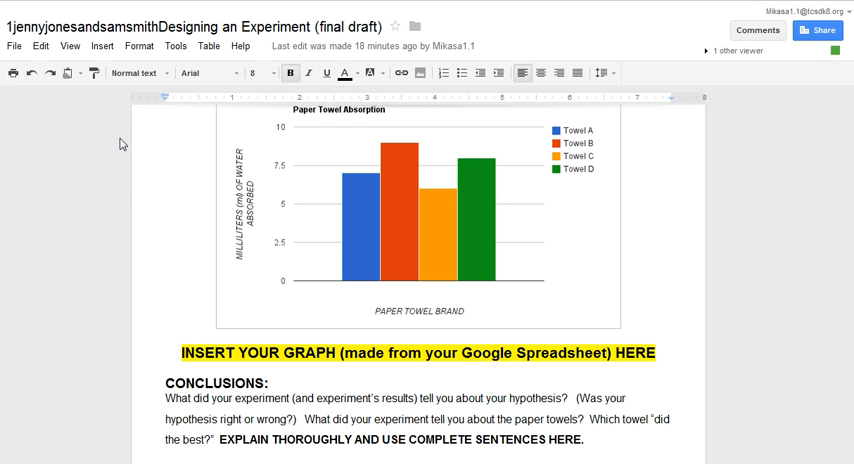
mouse_move(70, 72)
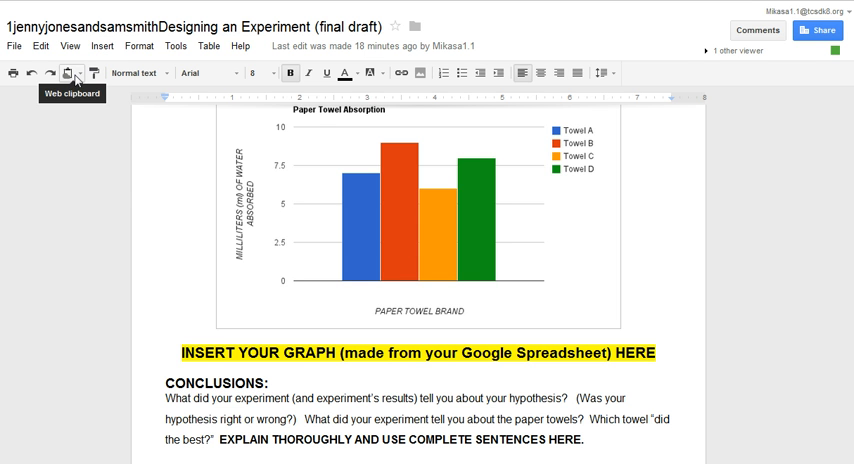
- Paste the copied chart into the document and erase part of the INSERT YOUR GRAPH text
click(74, 72)
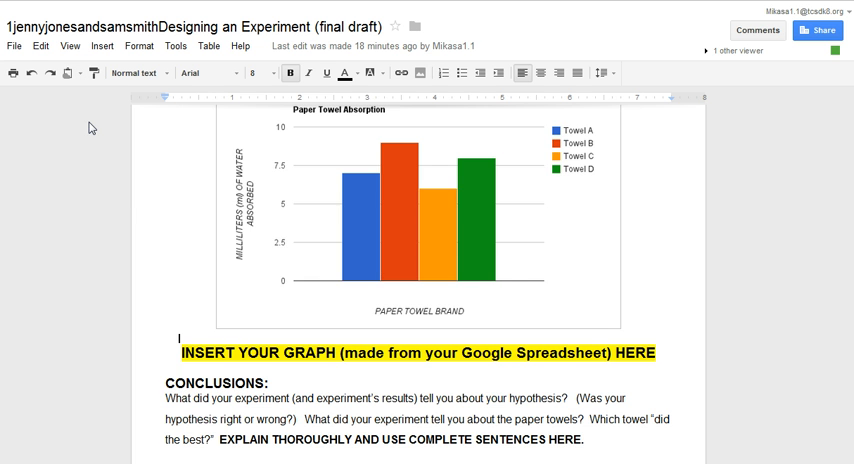
scroll(down, 3)
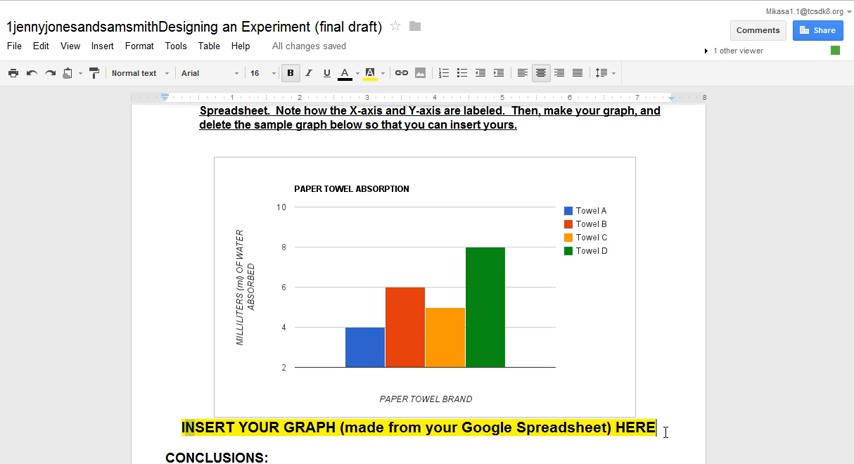
key(Backspace)
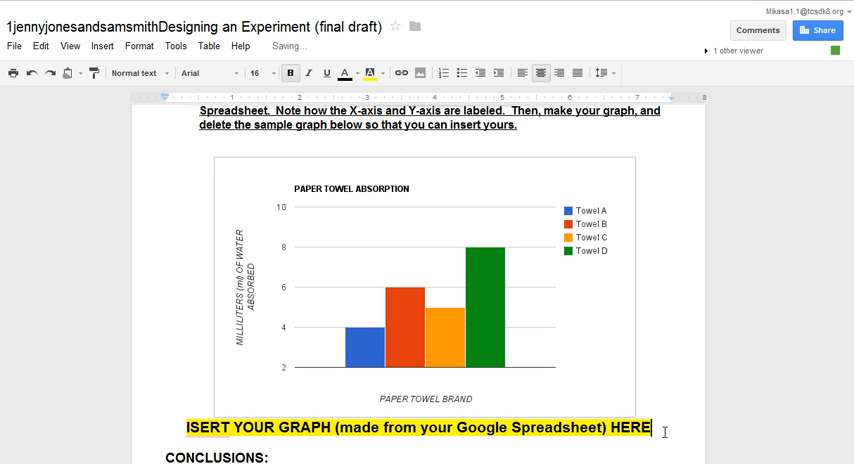